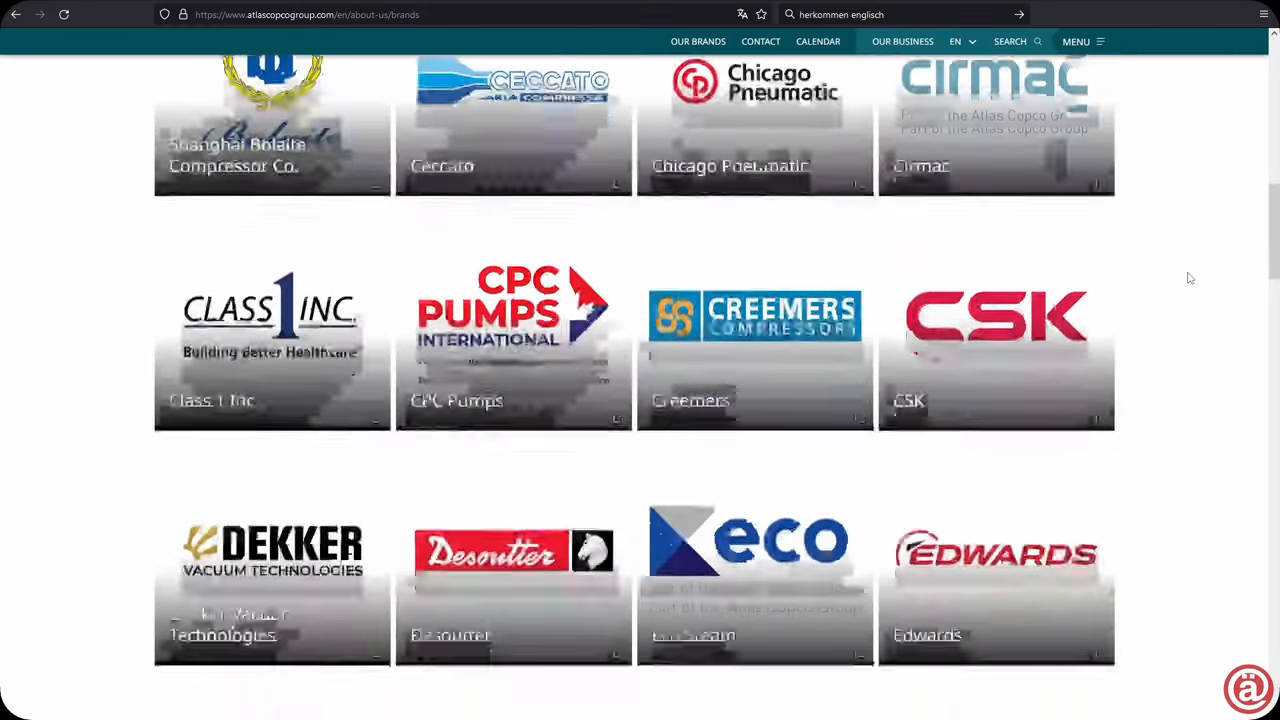
pyautogui.scroll(-3)
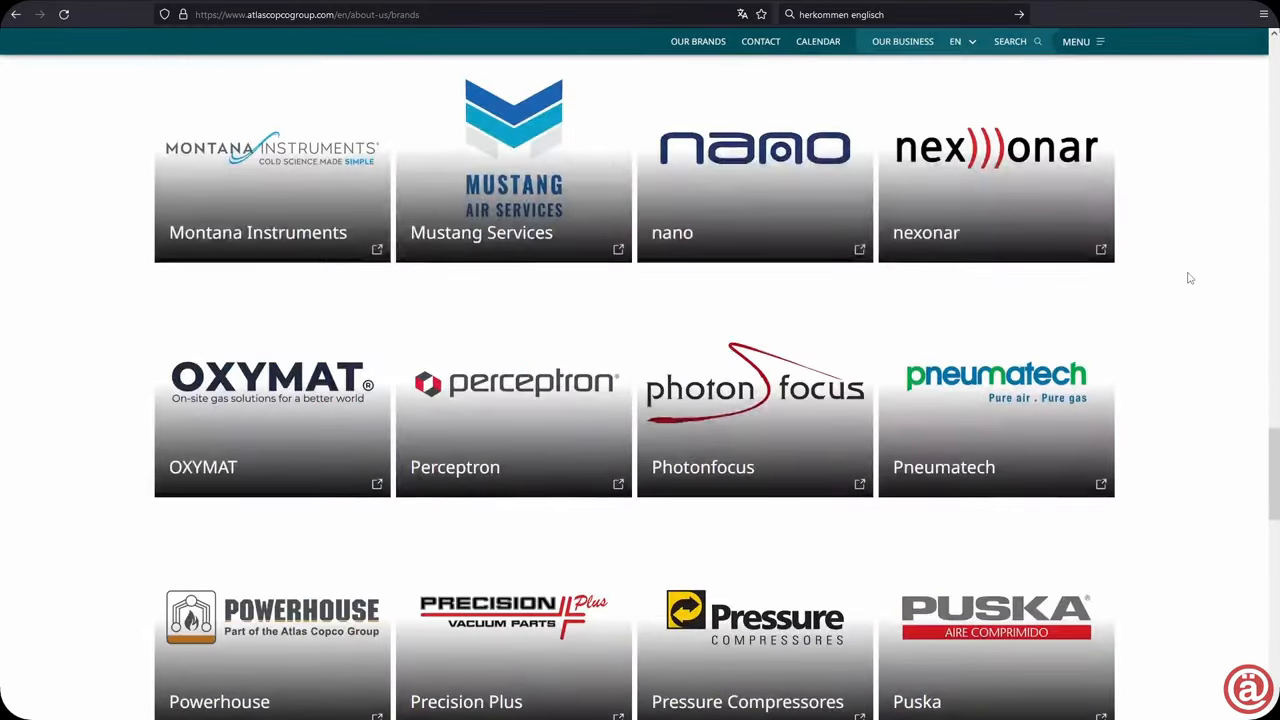
pyautogui.scroll(-3)
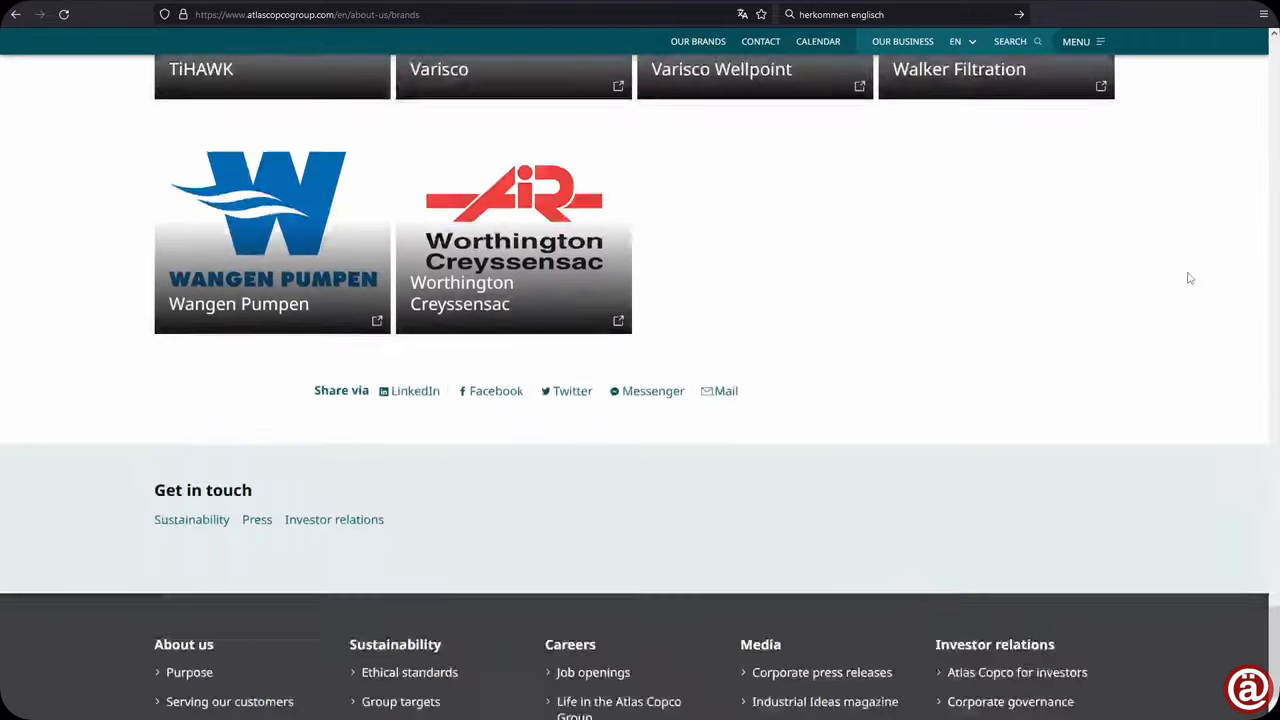